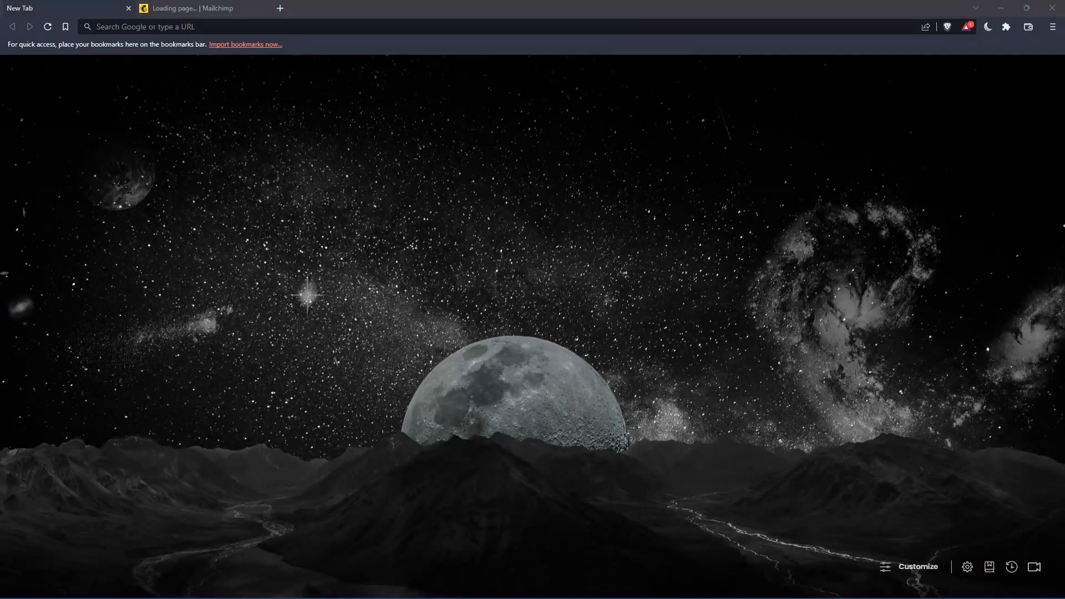
pyautogui.moveTo(352, 214)
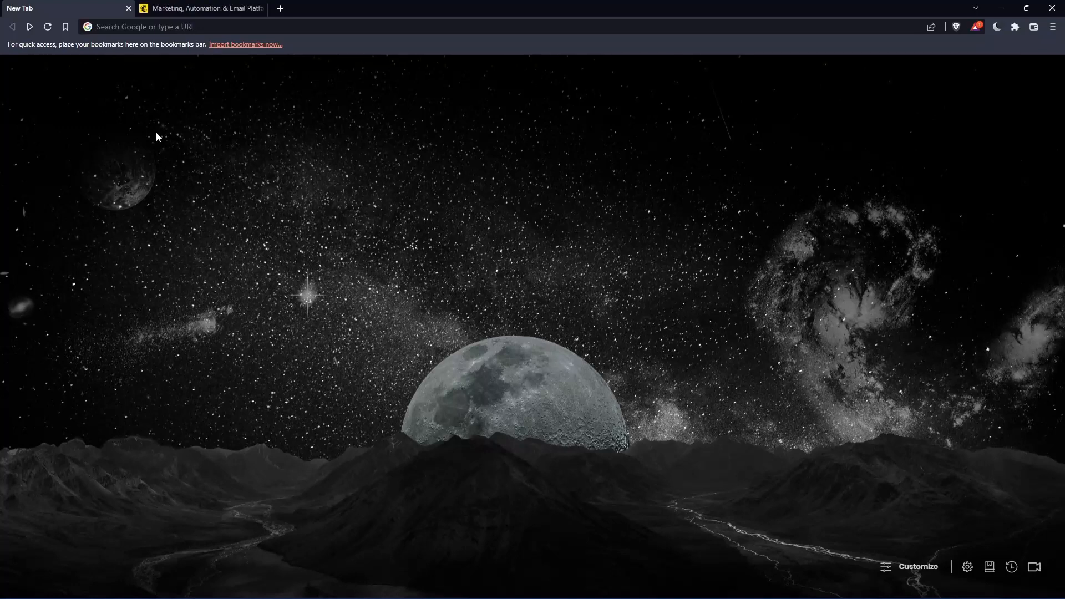
pyautogui.moveTo(300, 218)
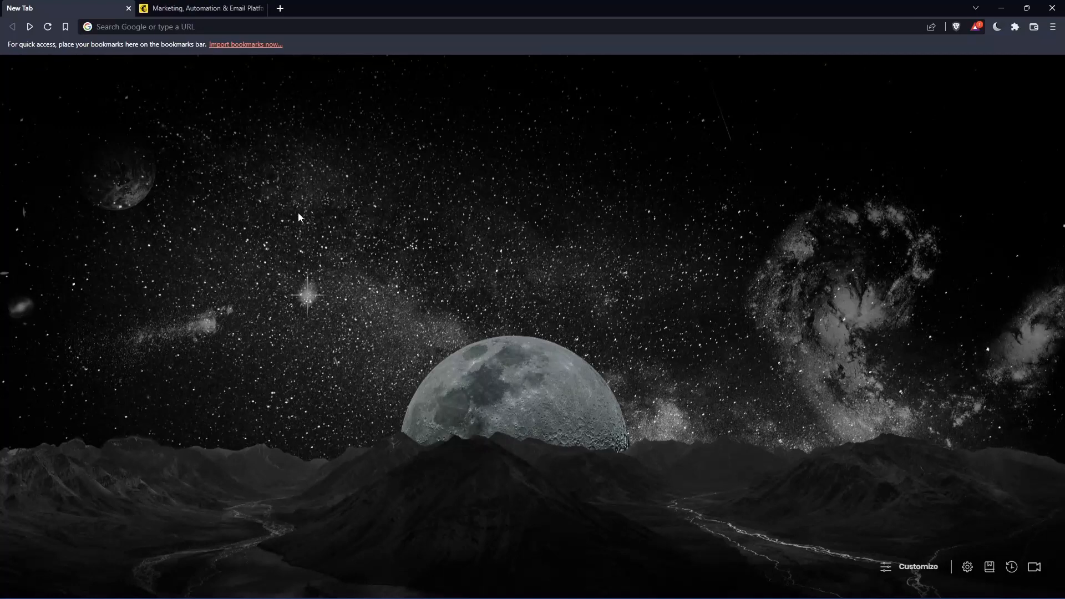
pyautogui.moveTo(494, 279)
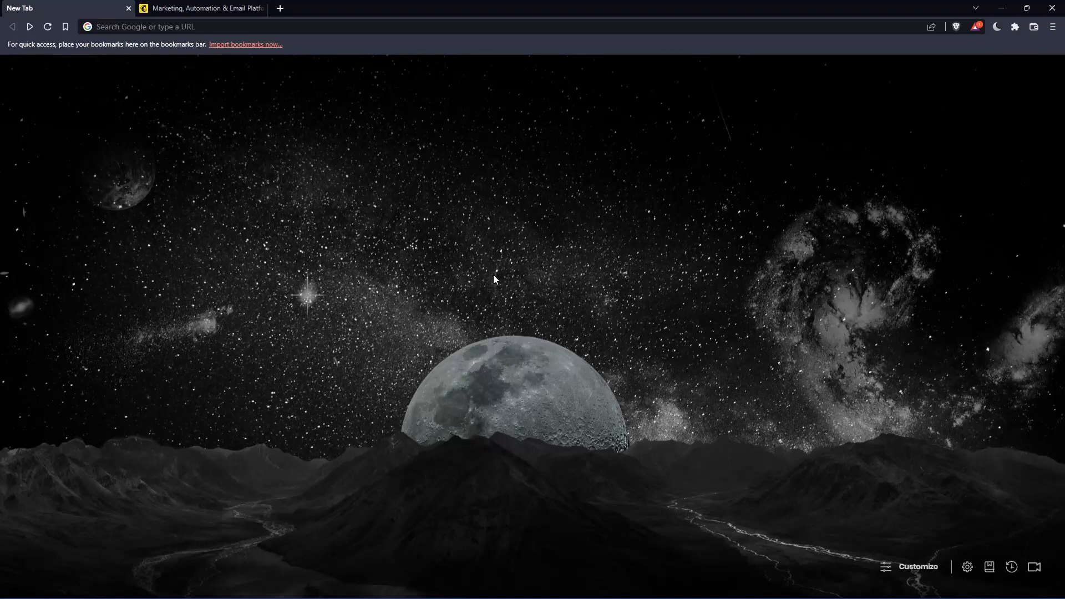
pyautogui.moveTo(378, 239)
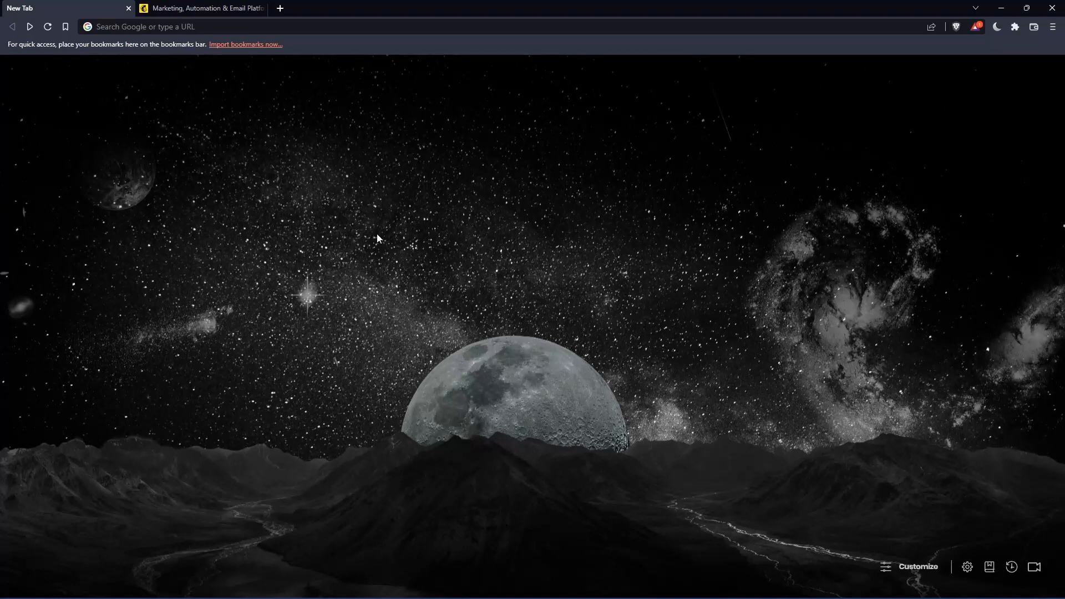
# Step: Go to mailchimp.com in Brave from the address bar
pyautogui.click(251, 27)
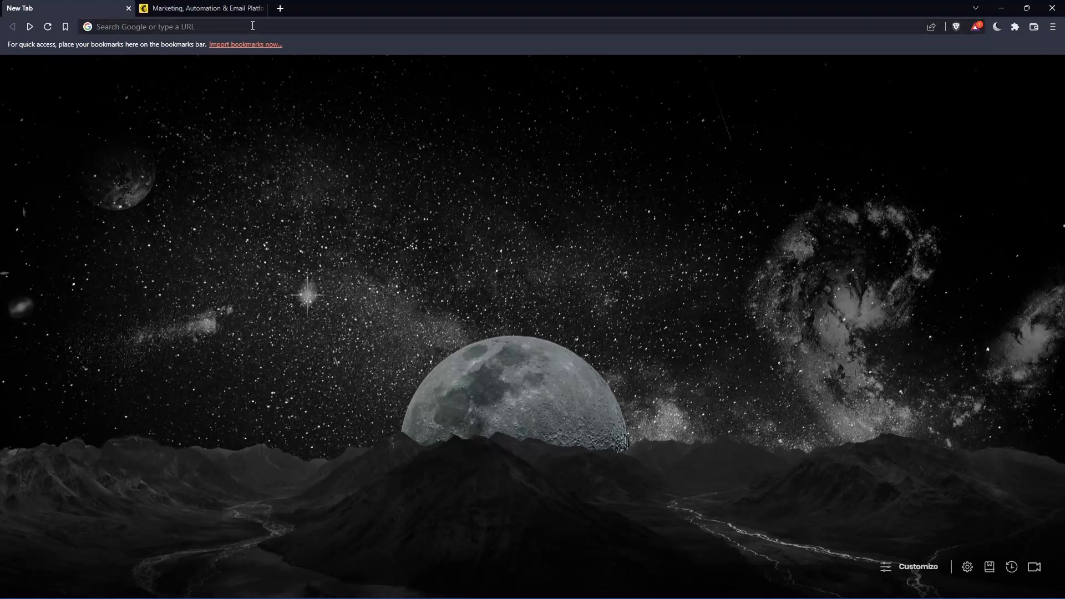
pyautogui.write('mai')
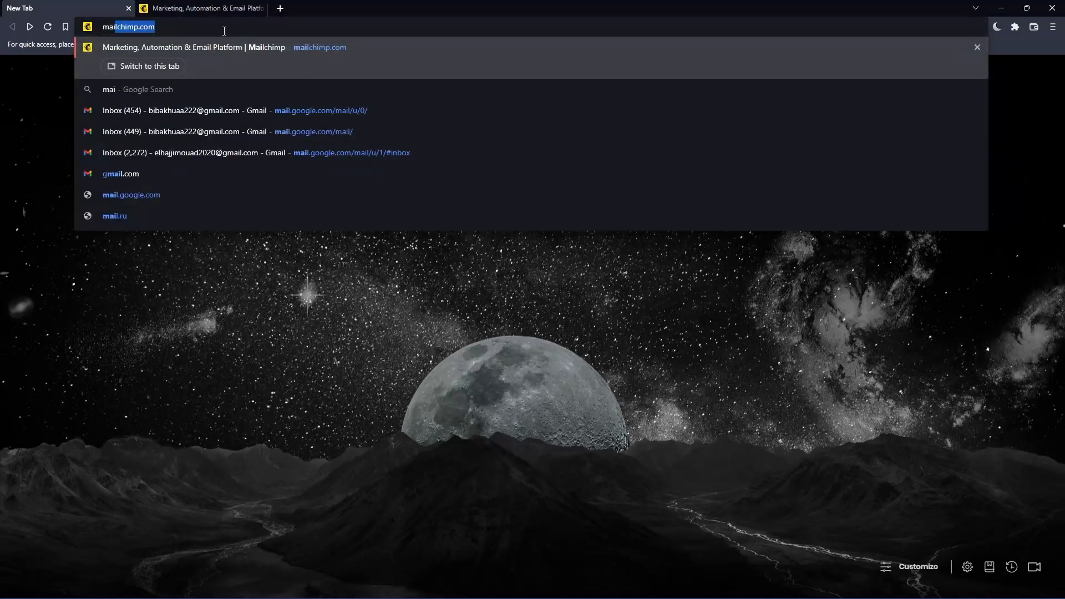
pyautogui.write('mailchimp.com')
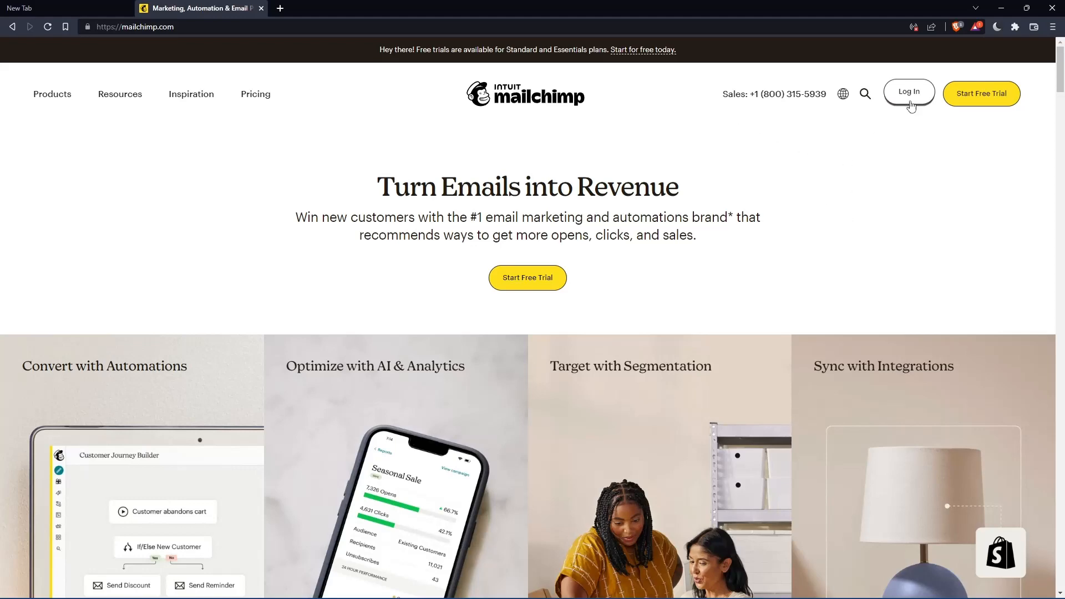
# Step: Scroll to the plans section and open Pricing comparing Premium, Standard, Essentials and Free
pyautogui.click(909, 93)
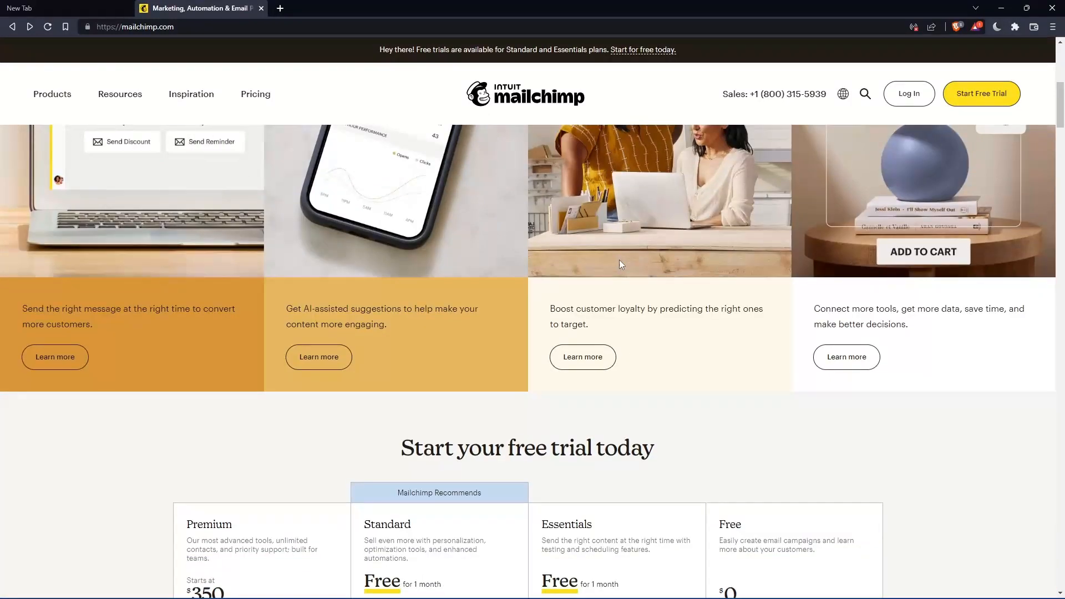
pyautogui.scroll(-3)
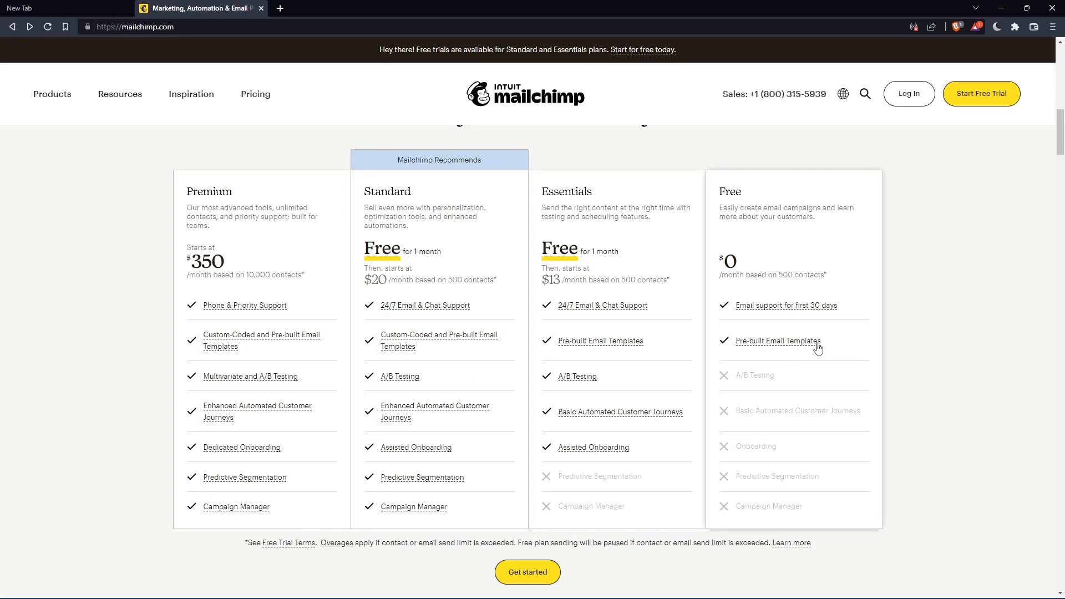
pyautogui.moveTo(882, 267)
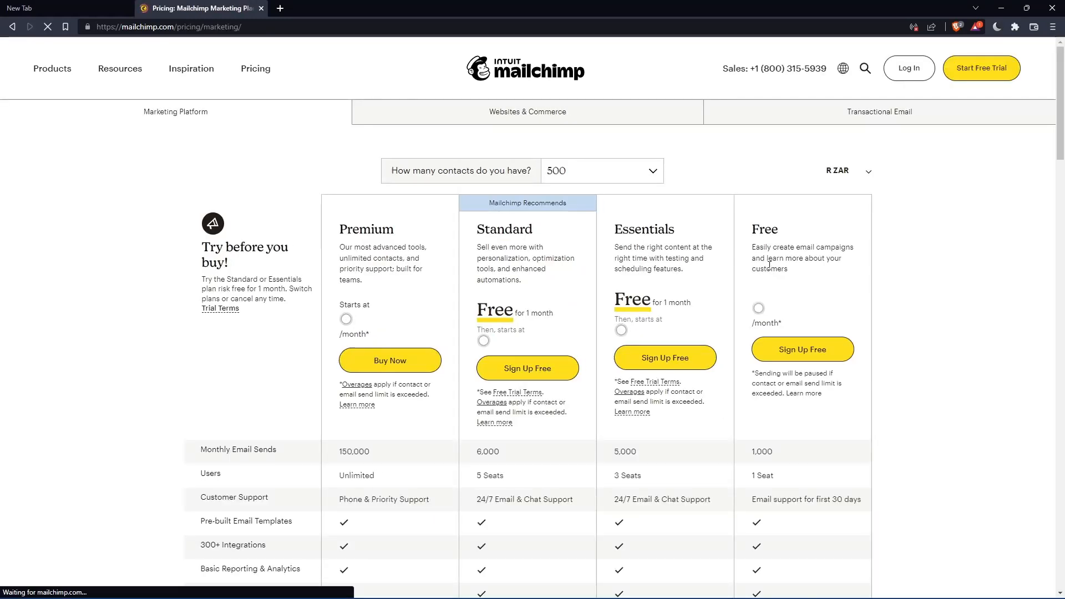
pyautogui.click(847, 170)
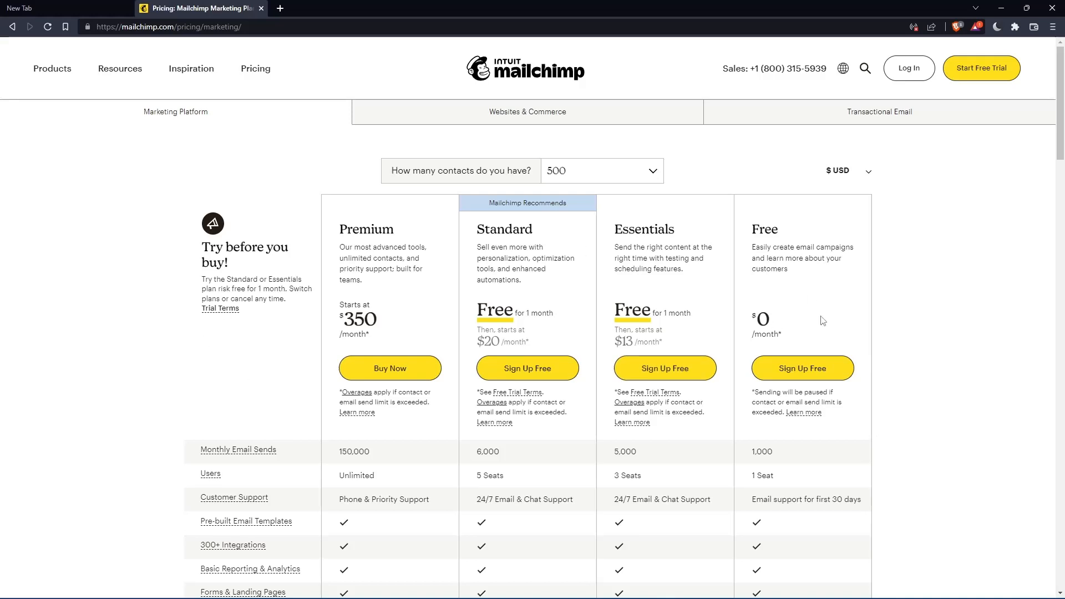
pyautogui.click(801, 368)
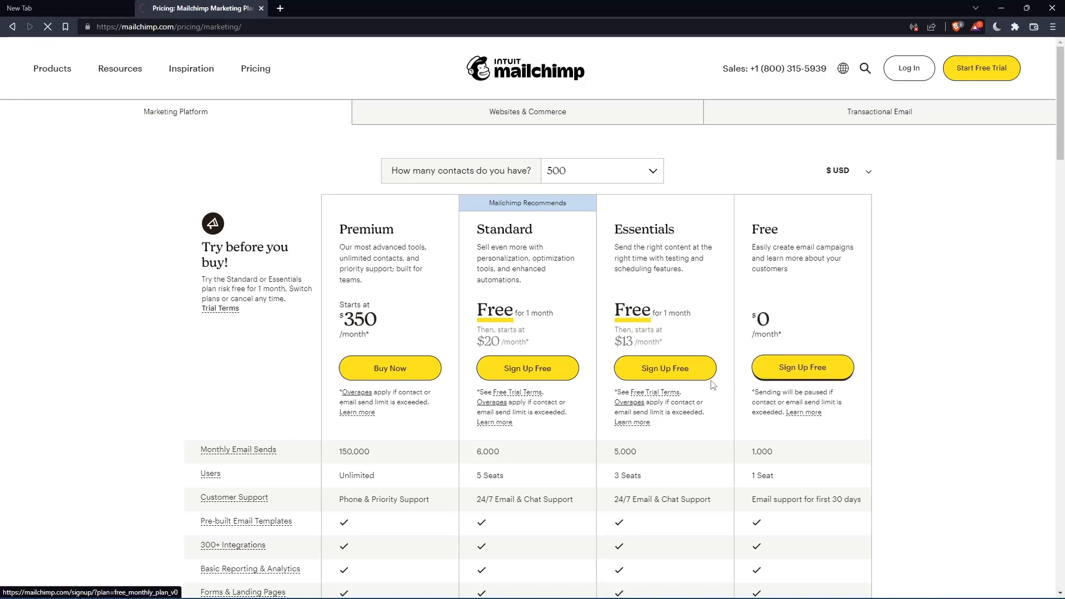
# Step: Sign up for the Free plan with an email, username and password
pyautogui.click(801, 368)
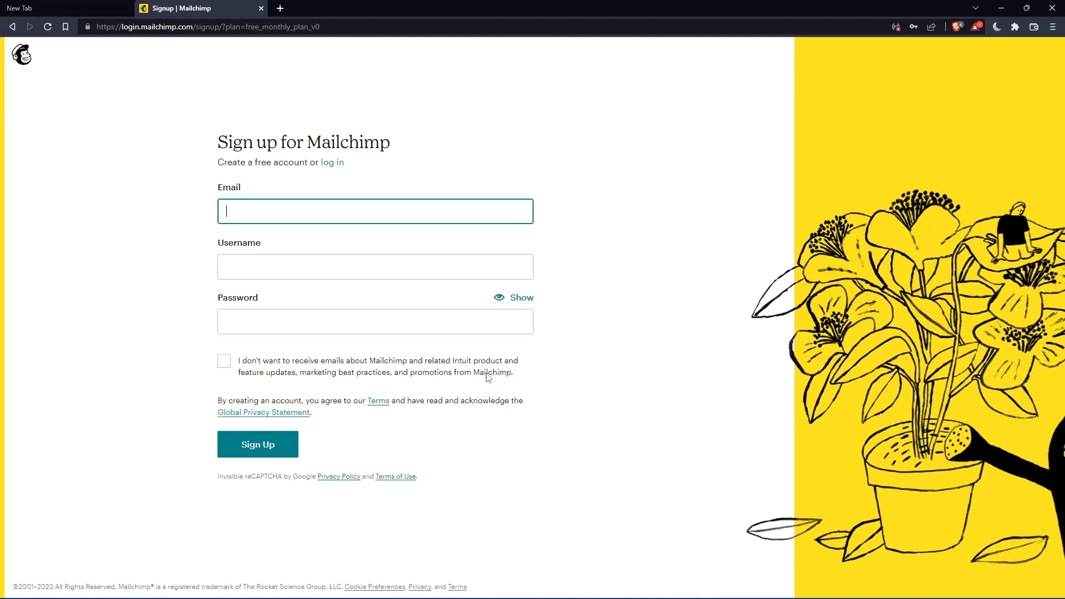
pyautogui.click(374, 211)
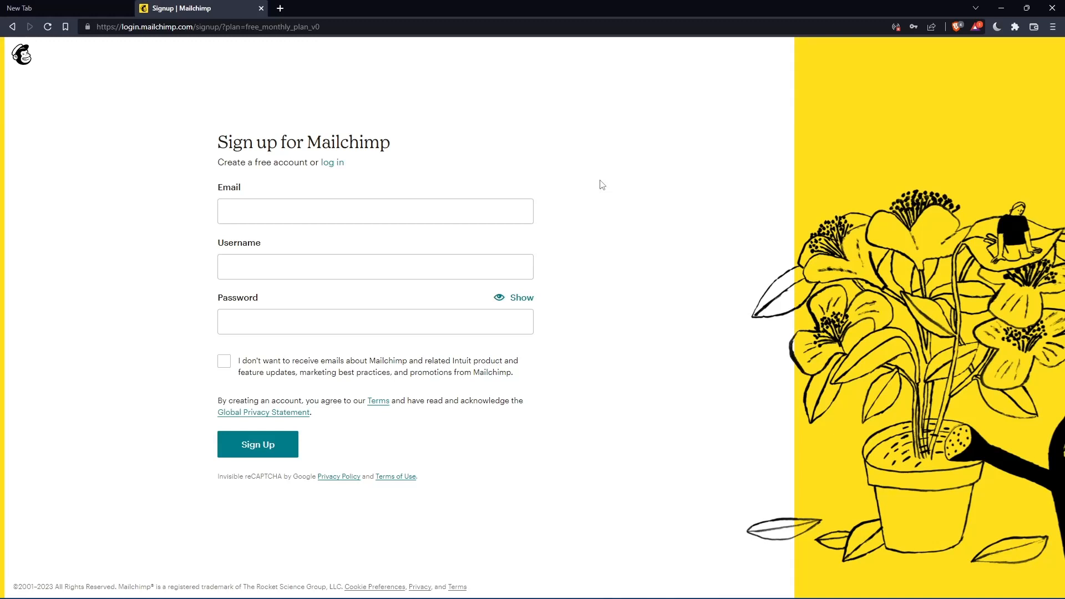
pyautogui.click(257, 444)
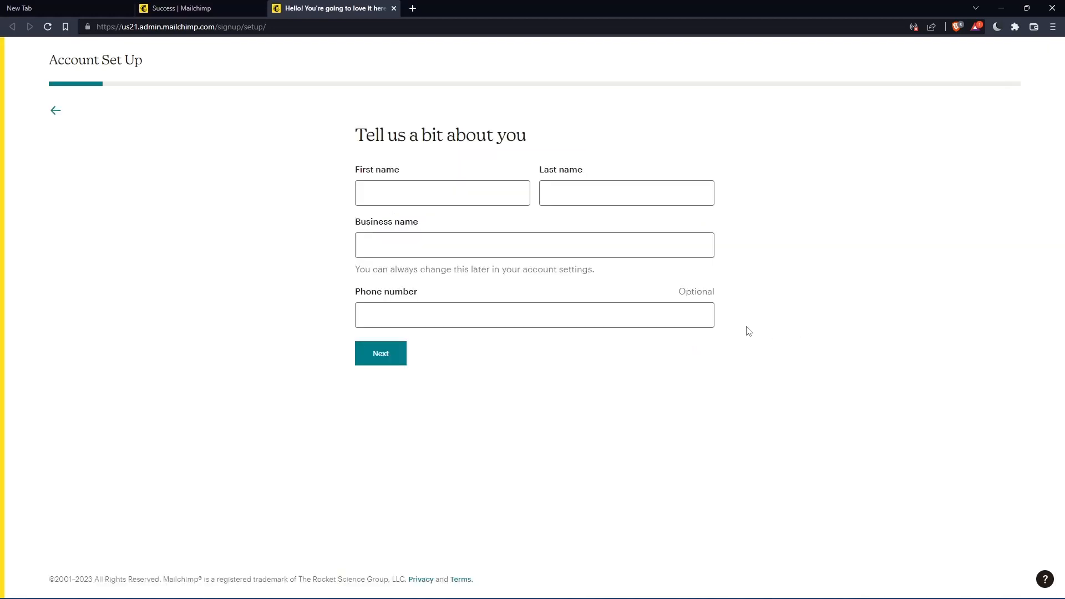
pyautogui.click(442, 192)
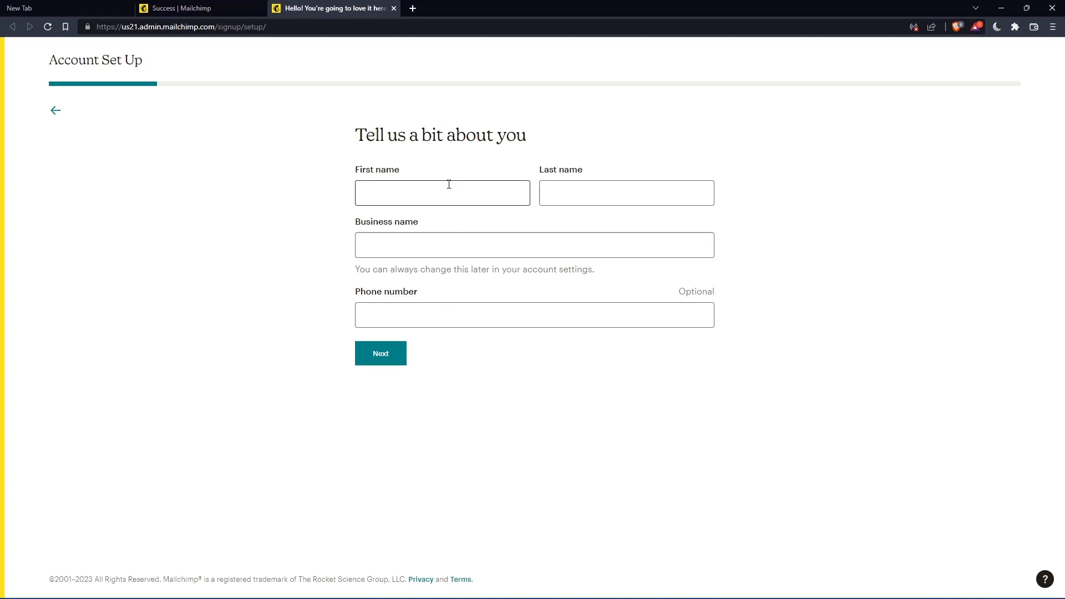
pyautogui.write('biba')
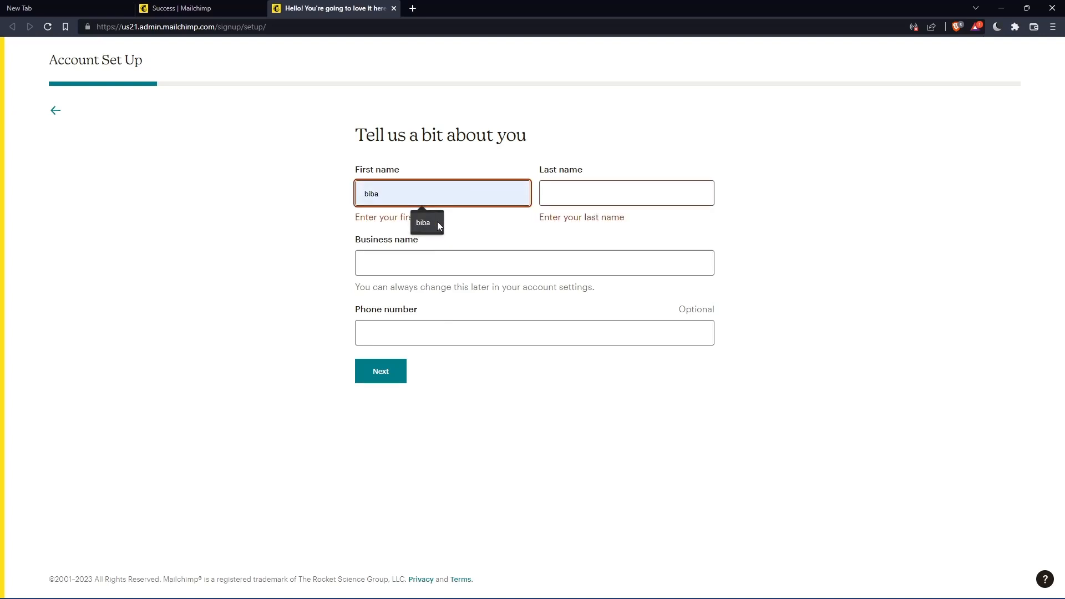
pyautogui.write('khaua')
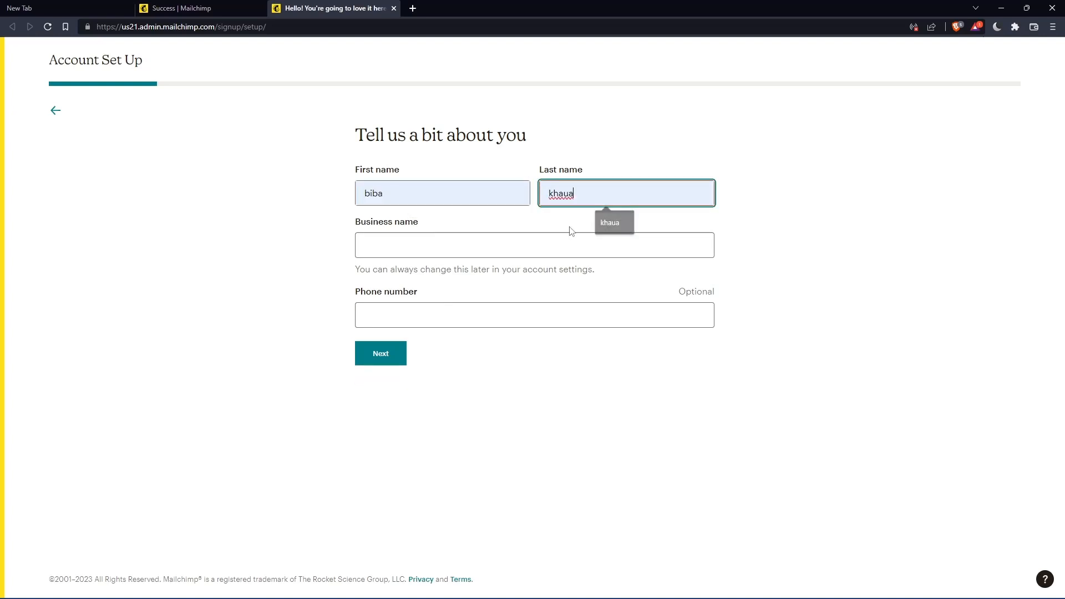
pyautogui.write('mromix01')
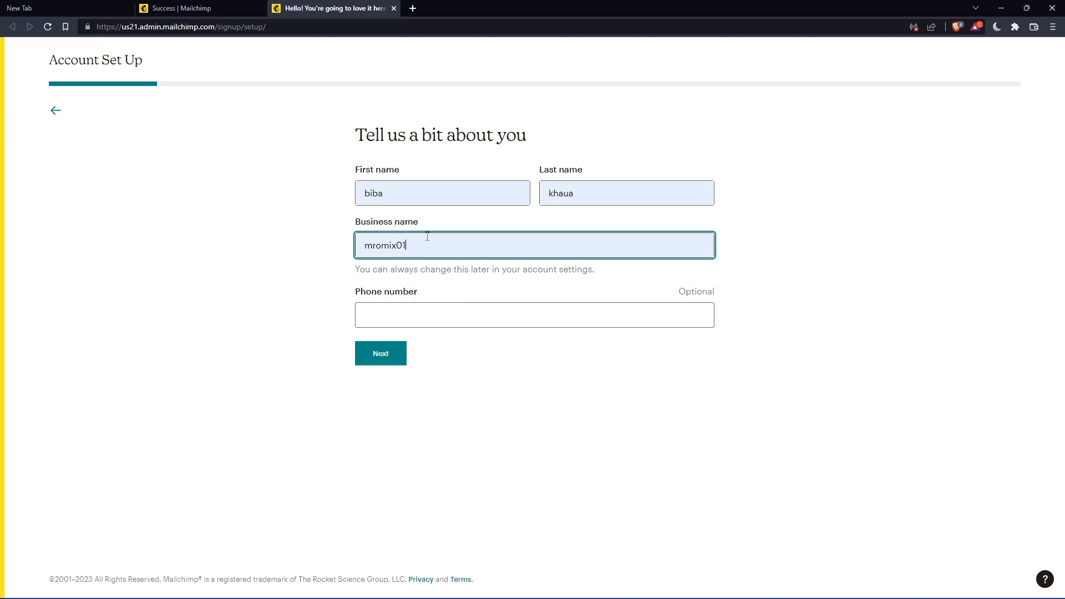
pyautogui.press('Backspace')
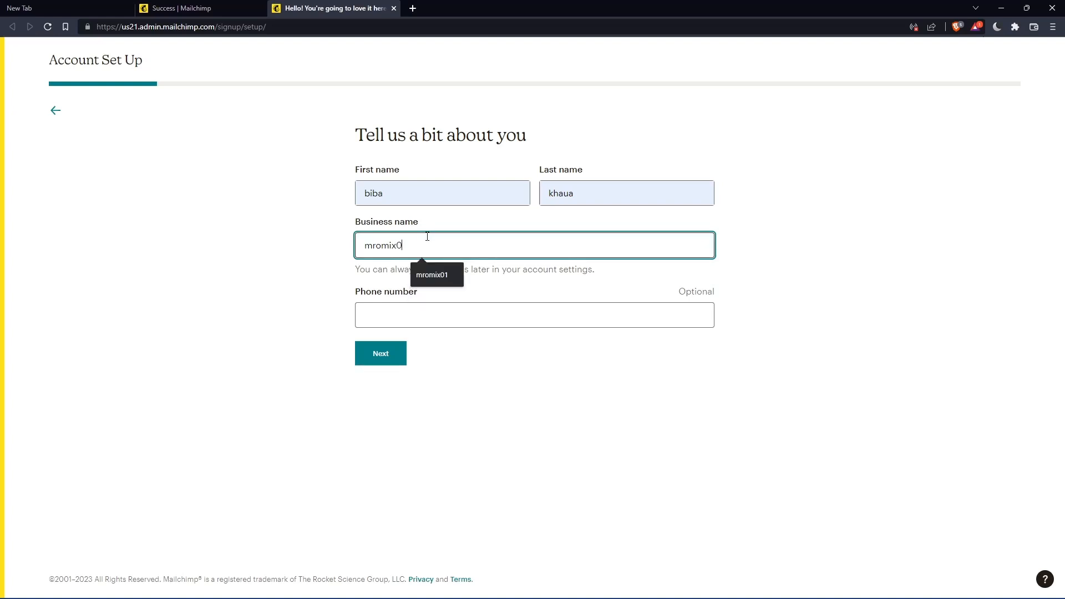
pyautogui.click(533, 315)
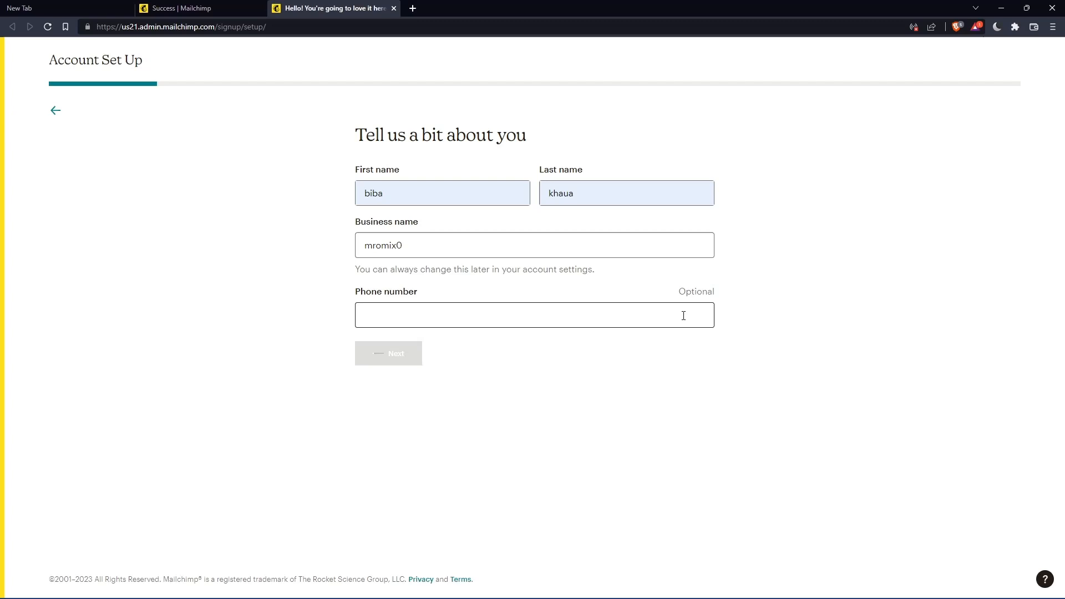
pyautogui.click(387, 353)
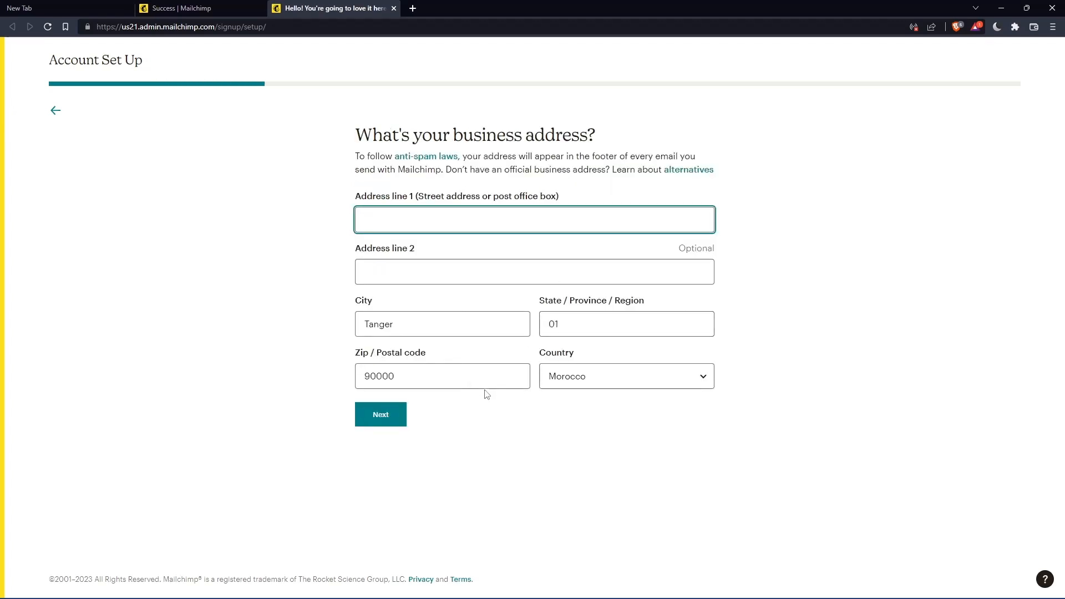
# Step: Submit the filled-in business address in account setup
pyautogui.write('-')
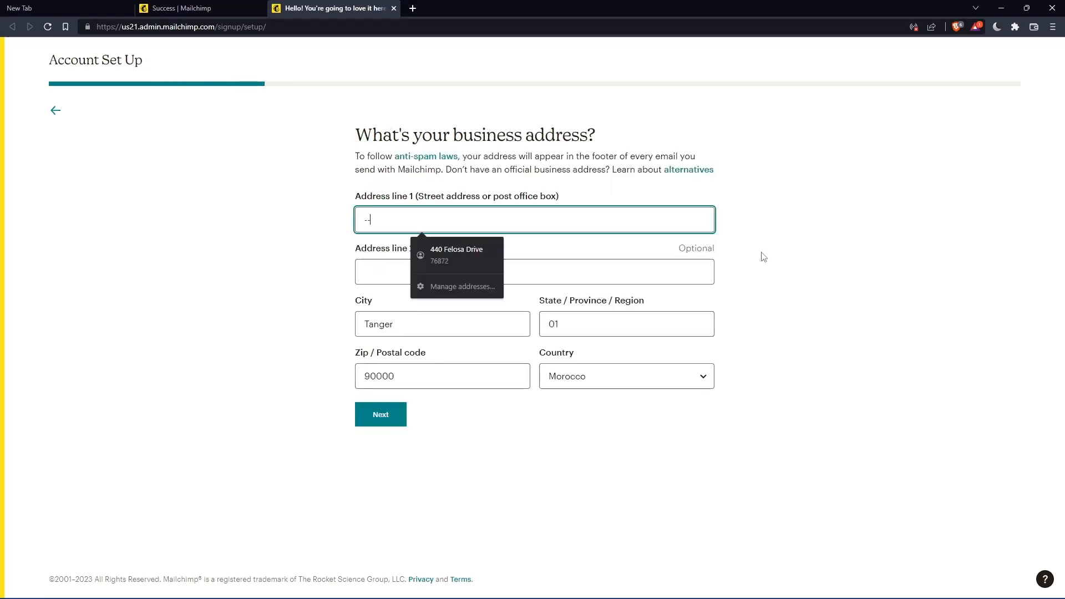
pyautogui.click(457, 254)
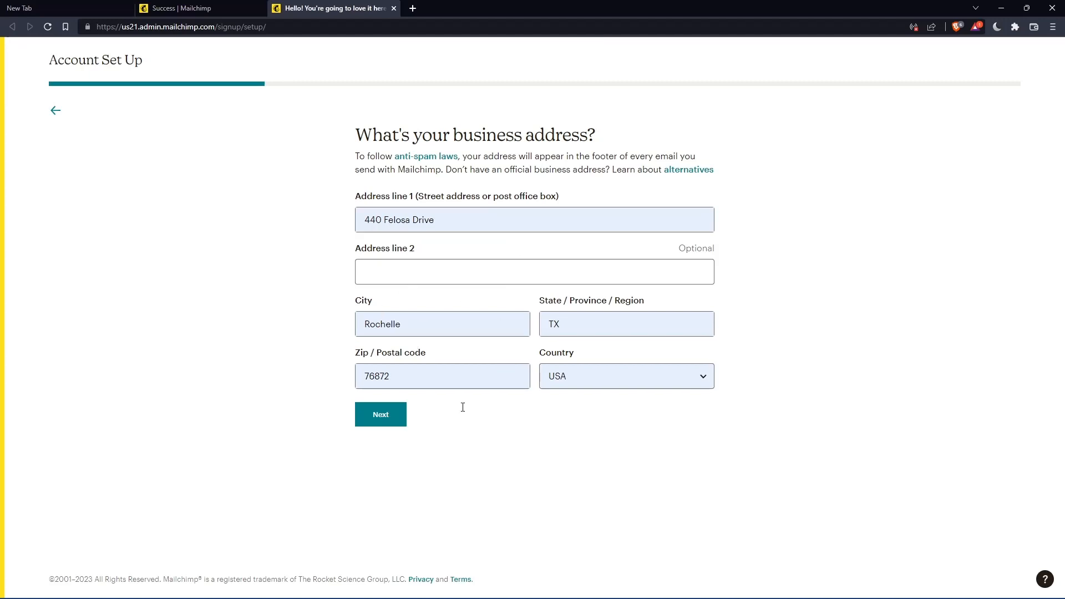
pyautogui.click(379, 414)
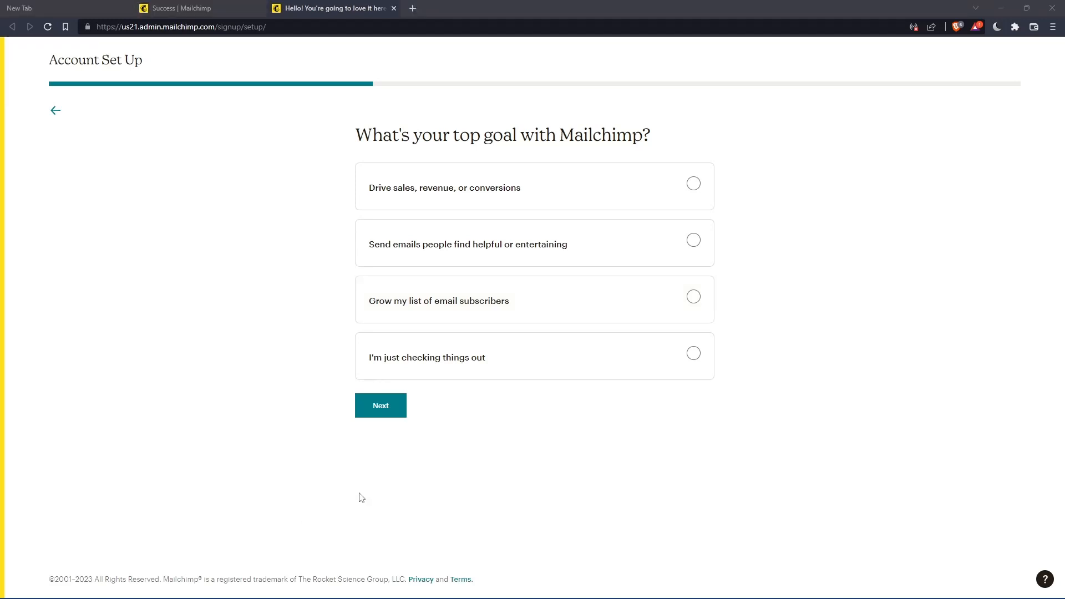
# Step: Pick 'I'm just checking things out', skip the selling question, and finish setup
pyautogui.click(380, 406)
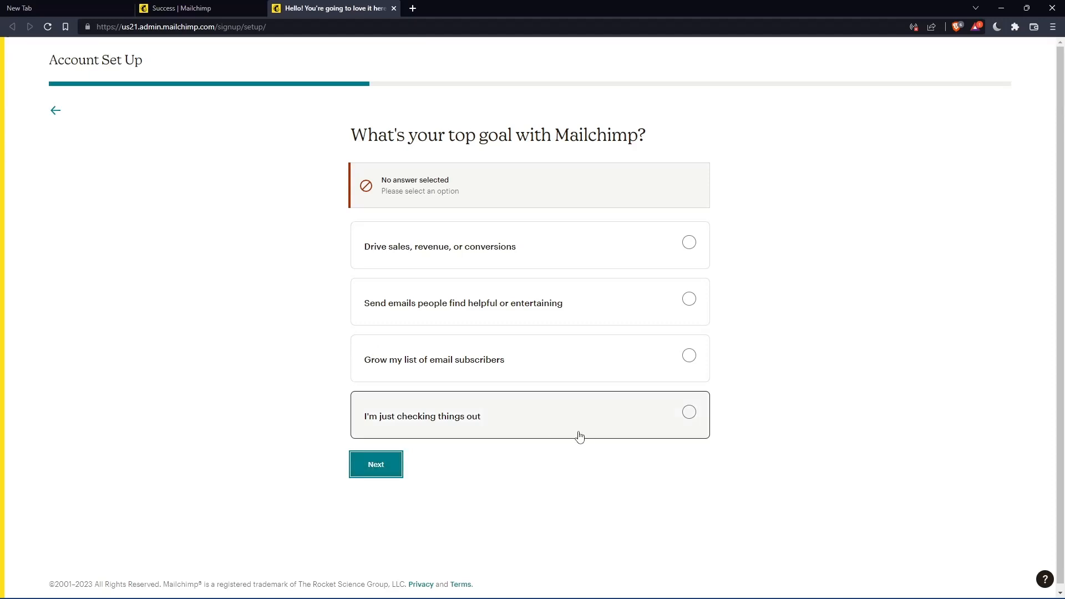
pyautogui.click(375, 464)
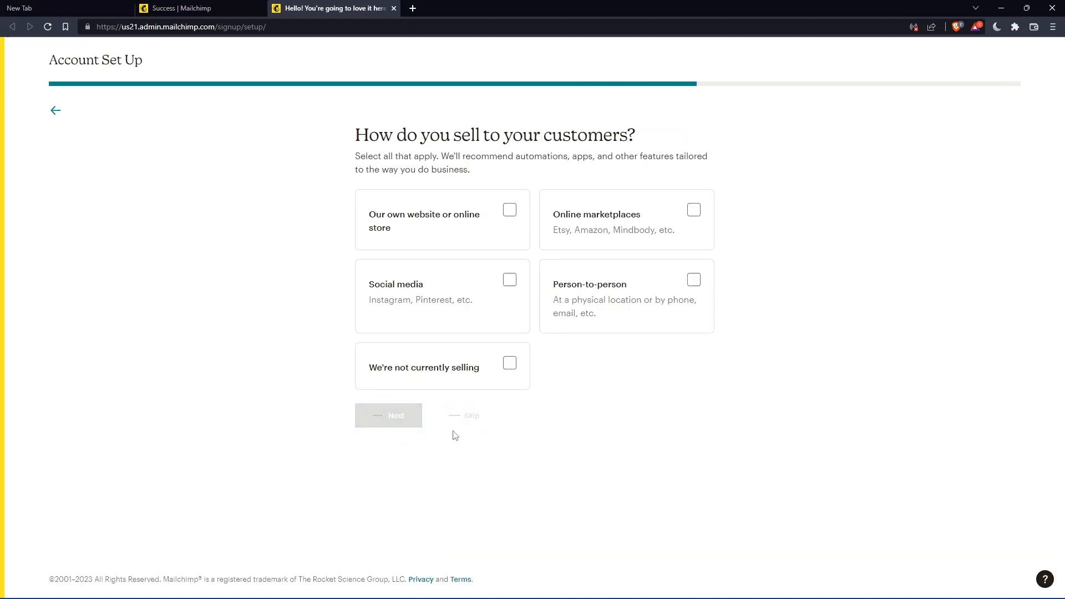
pyautogui.click(388, 415)
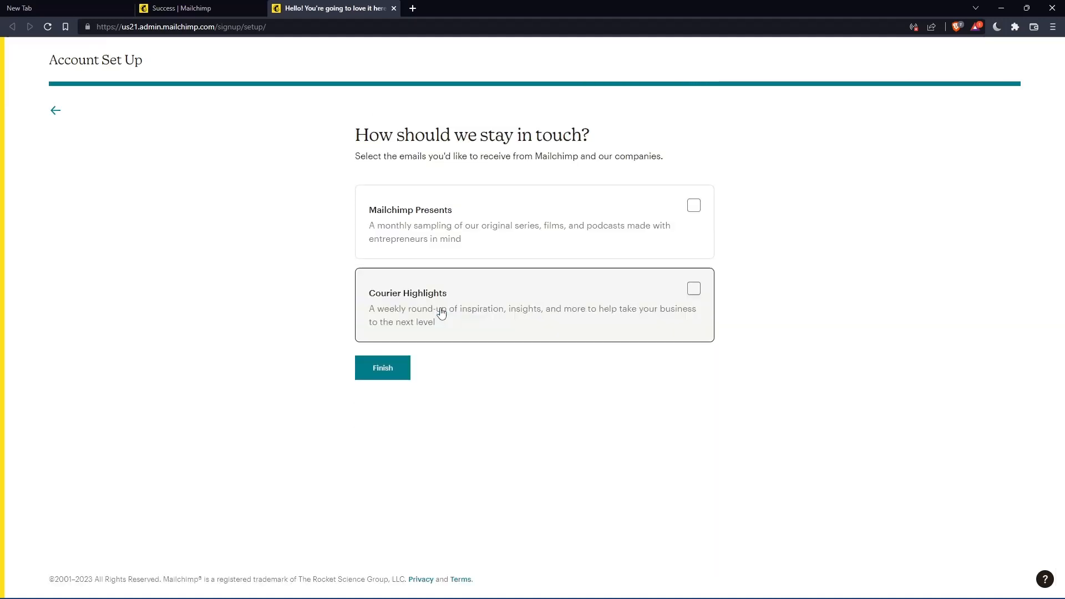
pyautogui.click(382, 367)
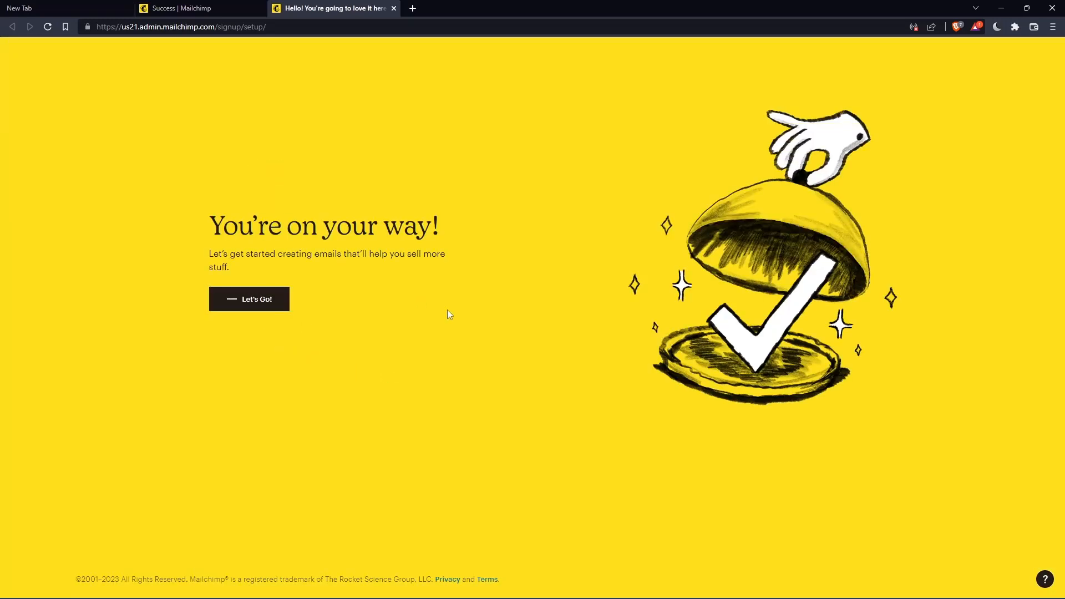
pyautogui.click(249, 299)
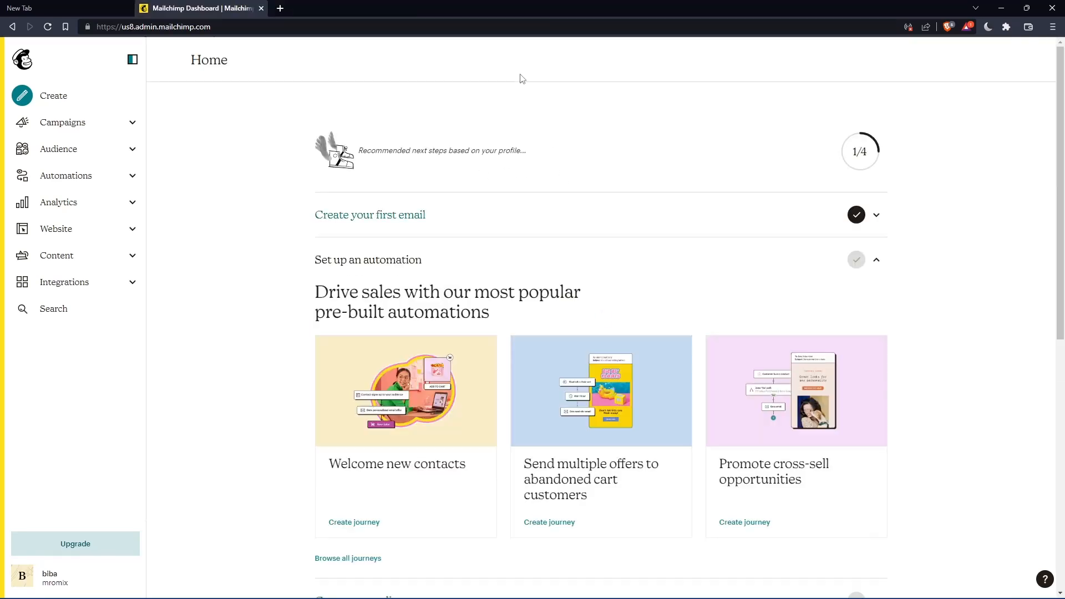
pyautogui.moveTo(542, 194)
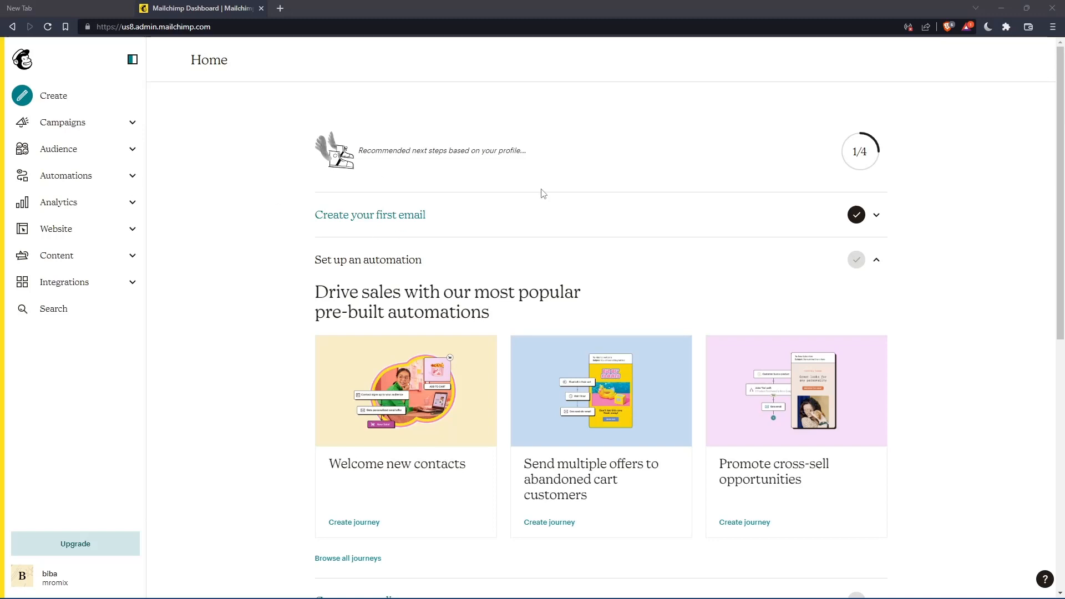
pyautogui.moveTo(487, 180)
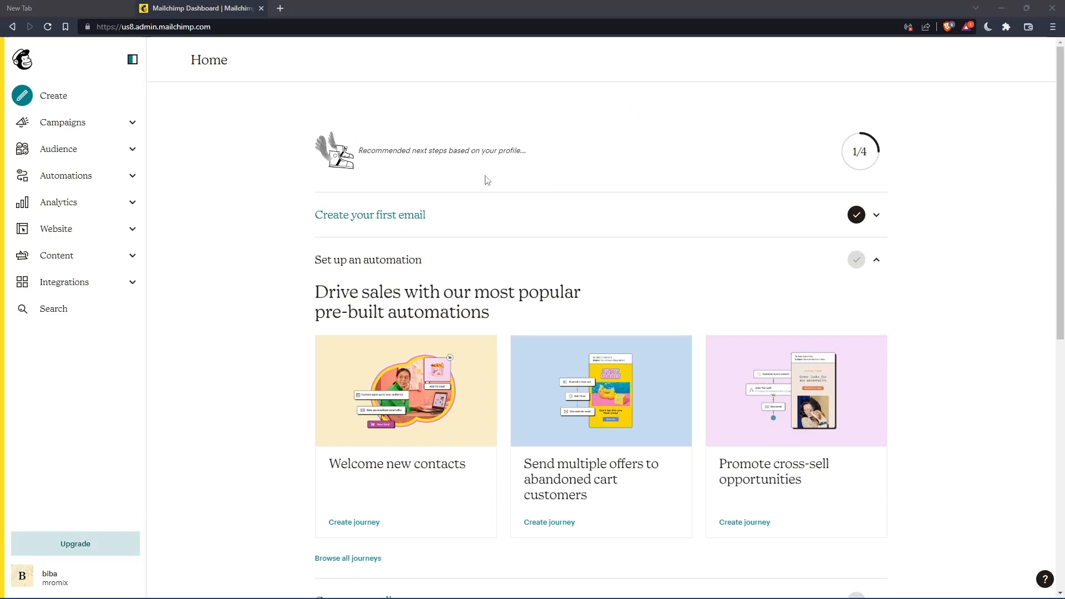
pyautogui.moveTo(523, 182)
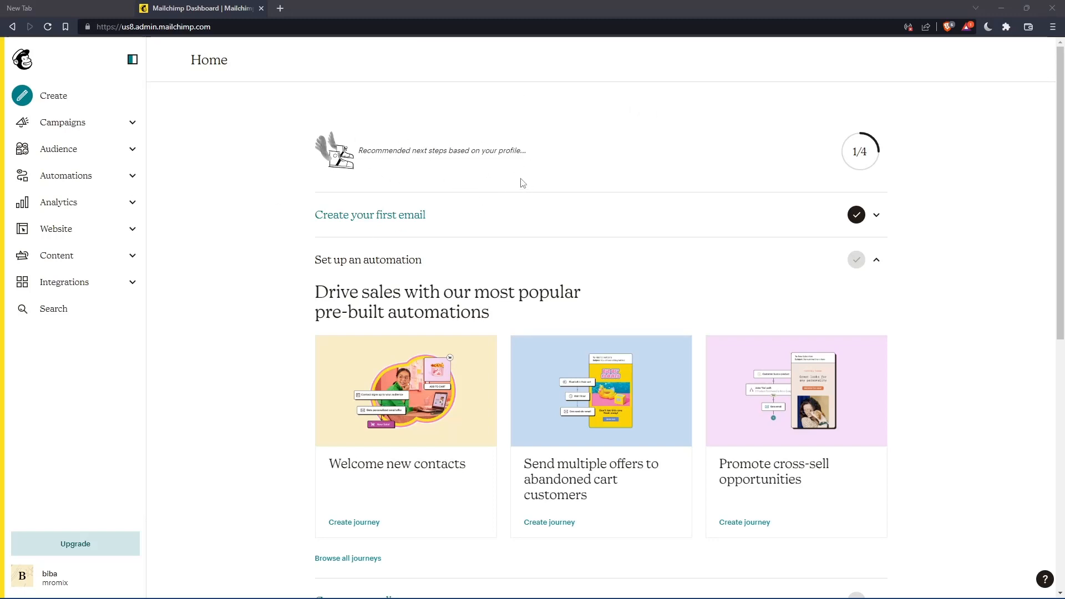
# Step: Expand Campaigns in the left sidebar
pyautogui.click(63, 122)
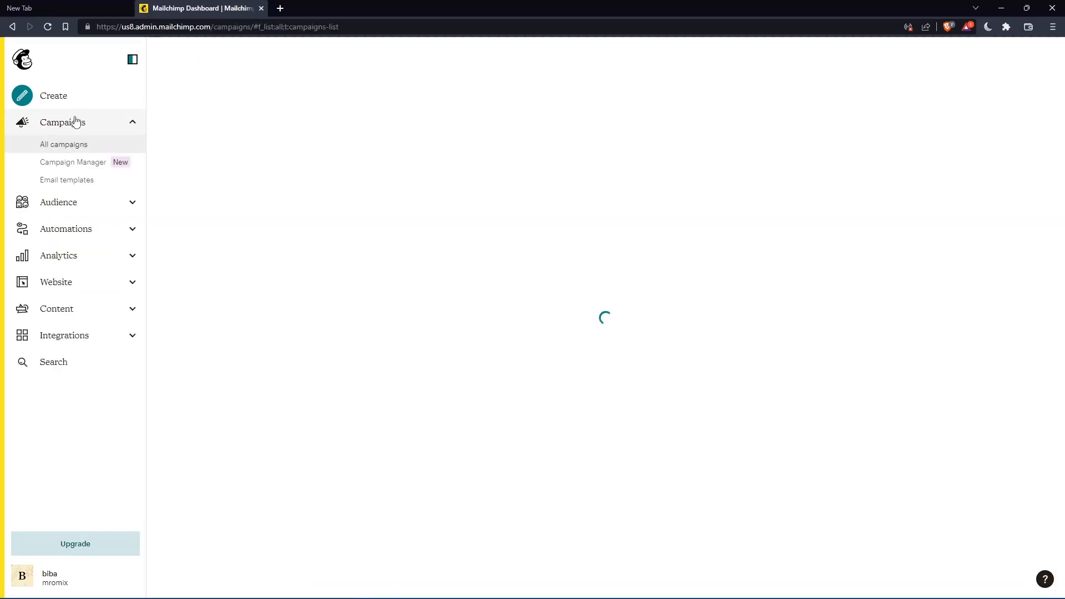
# Step: From All campaigns, create a new regular email campaign
pyautogui.click(63, 144)
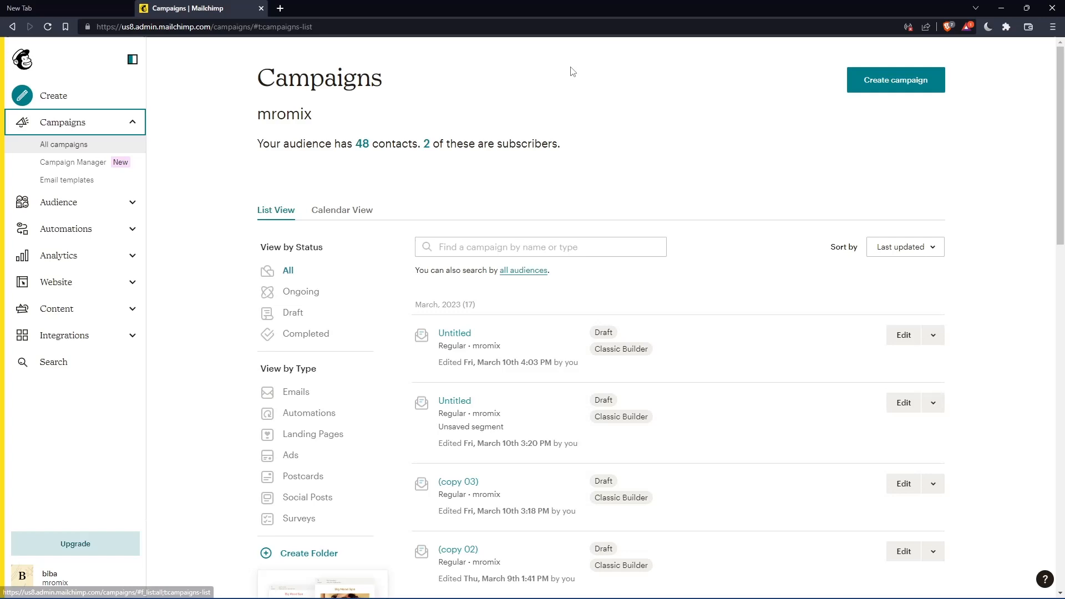
pyautogui.click(895, 79)
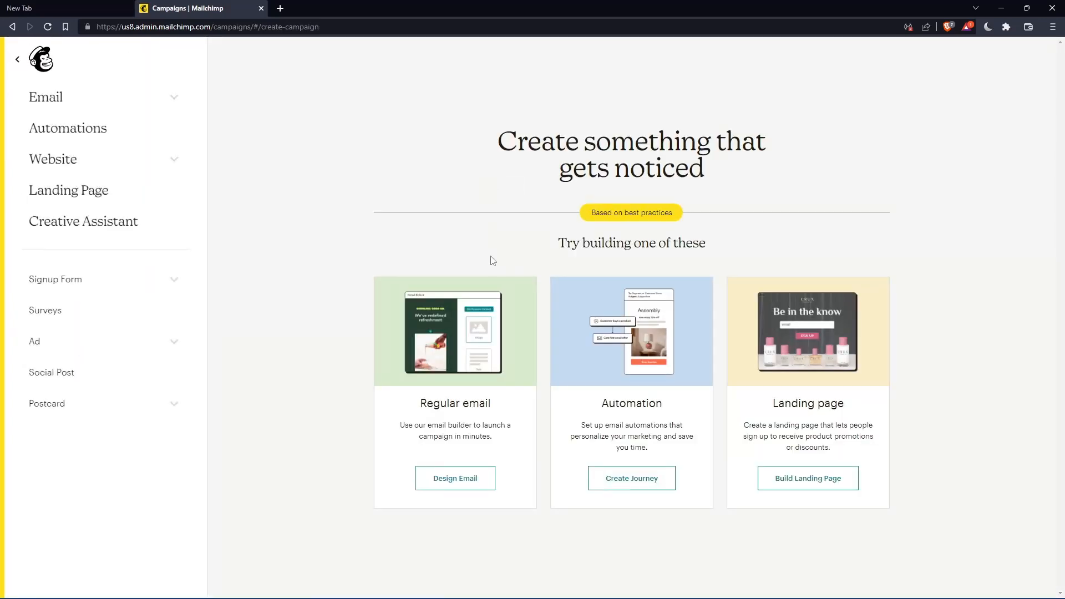
pyautogui.click(454, 477)
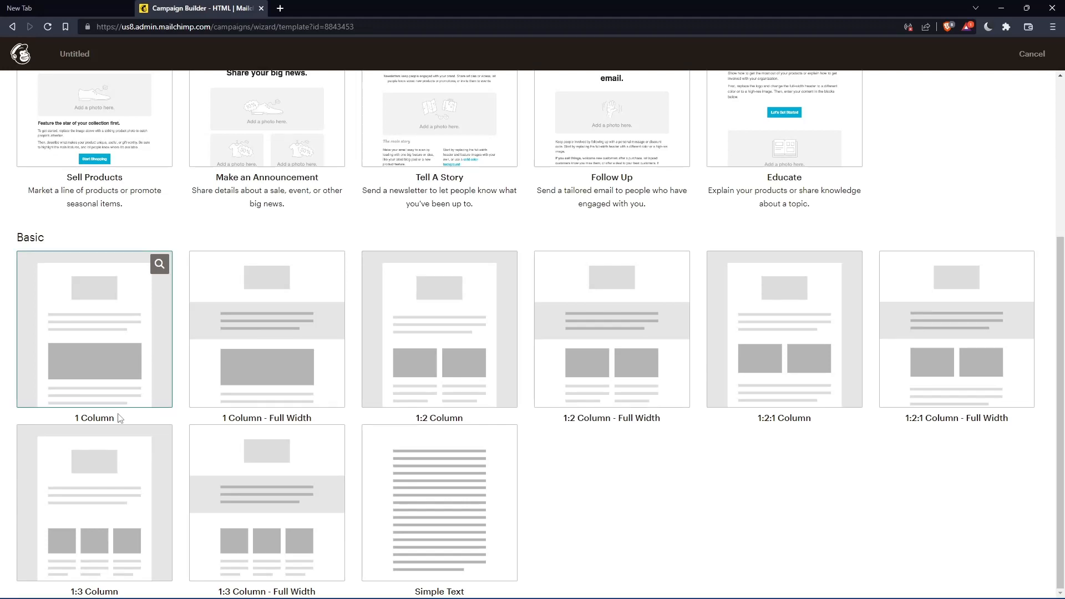
pyautogui.moveTo(956, 330)
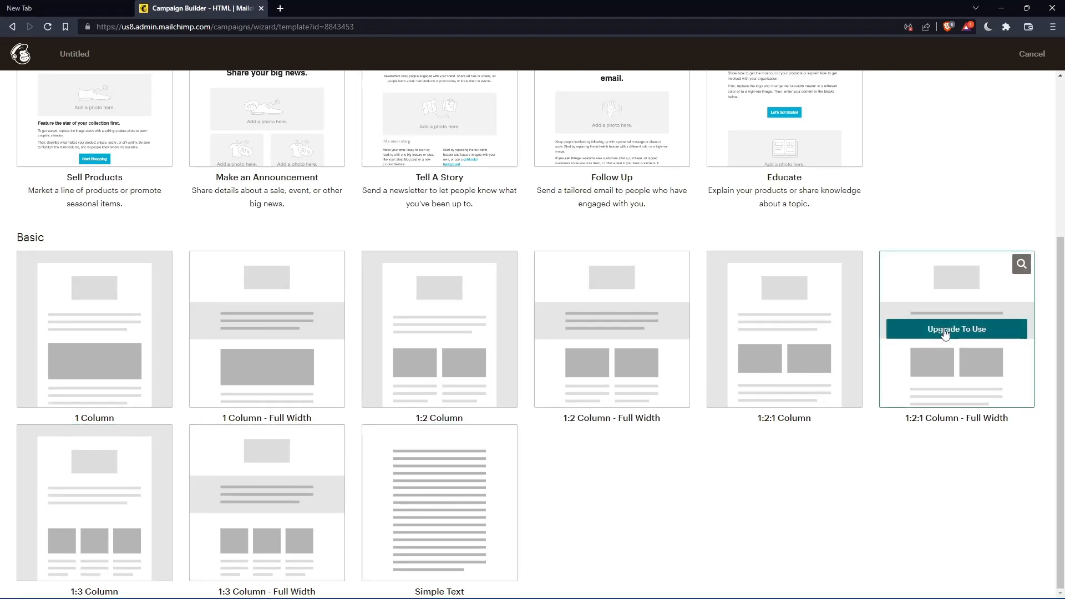
pyautogui.moveTo(950, 305)
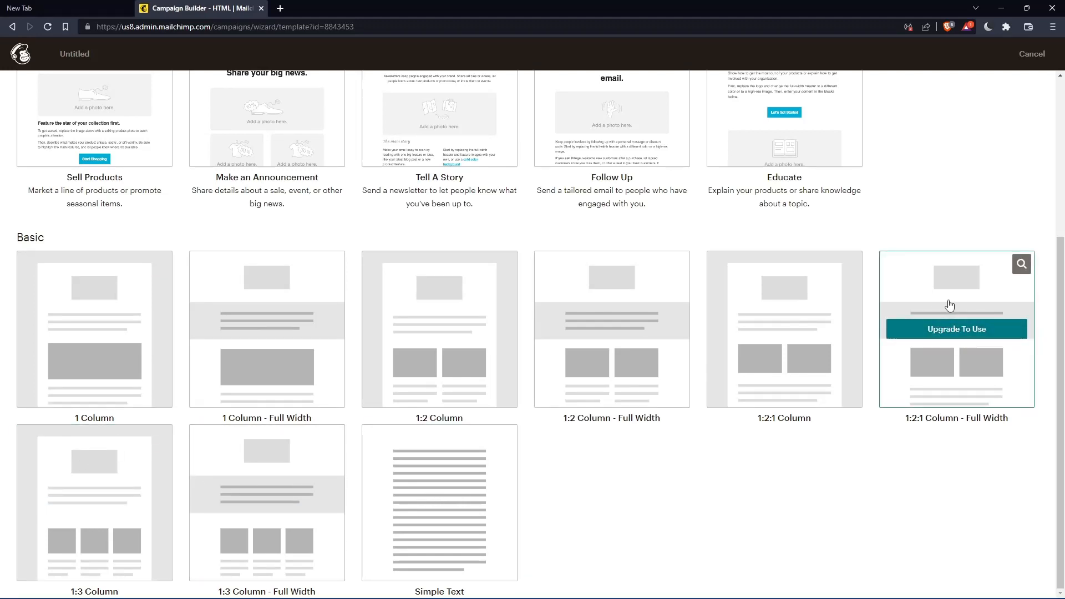
pyautogui.moveTo(887, 450)
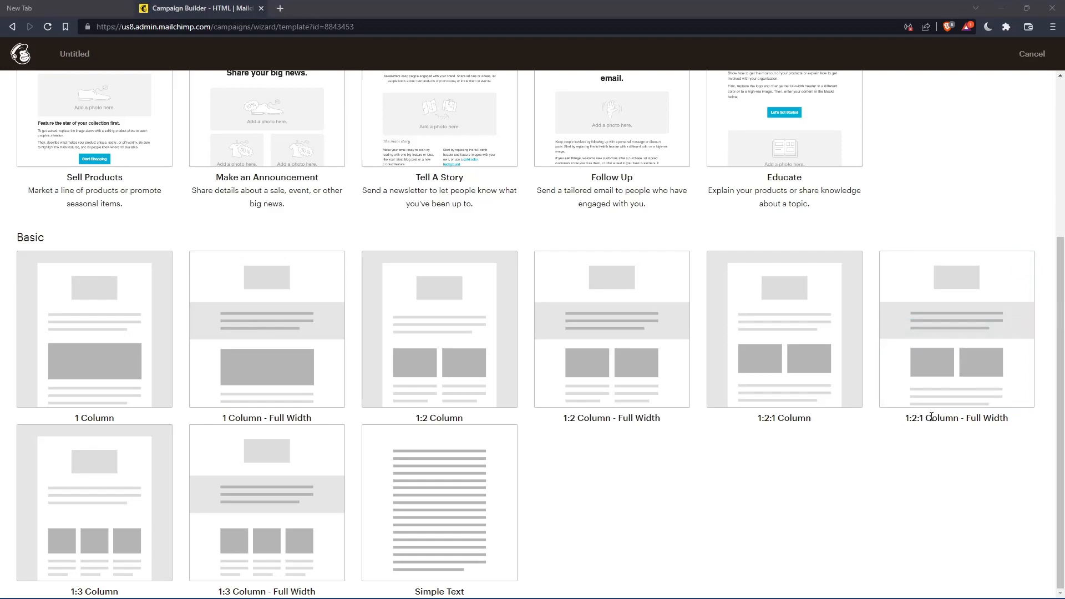
pyautogui.moveTo(956, 329)
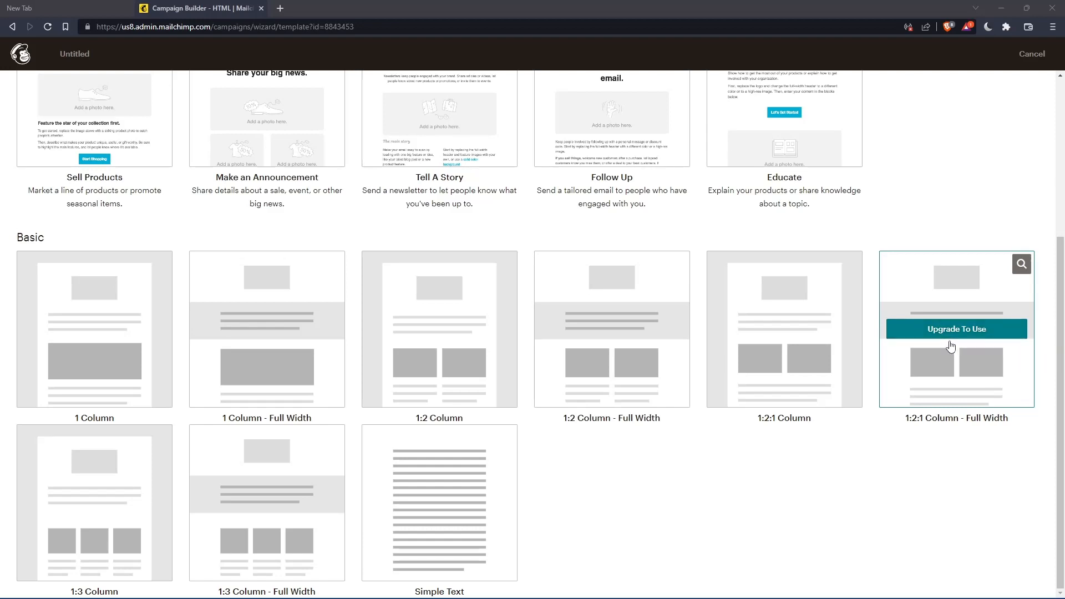
pyautogui.moveTo(950, 346)
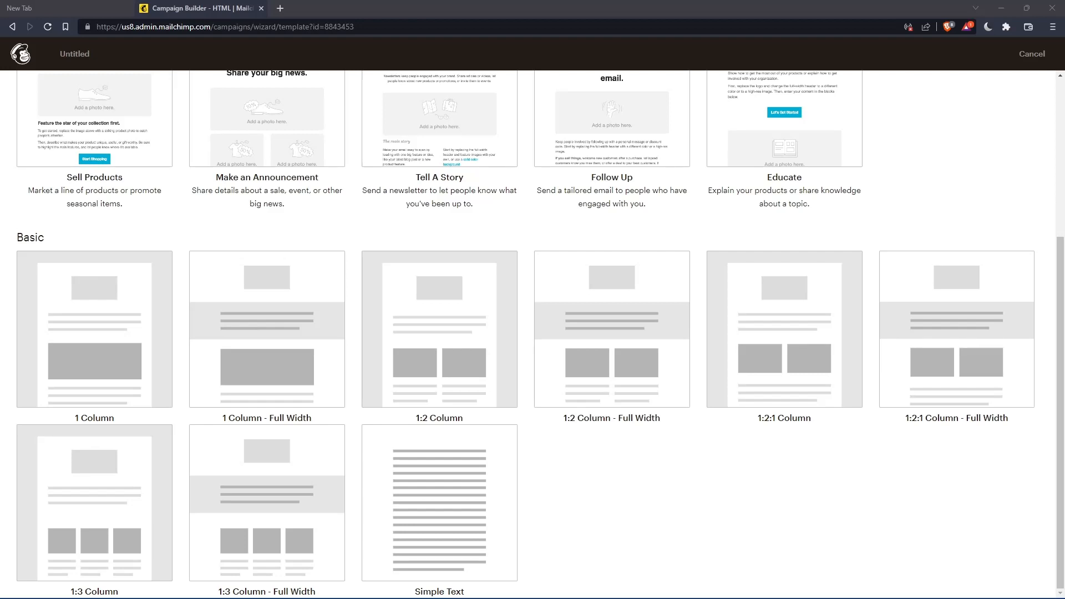
pyautogui.moveTo(763, 345)
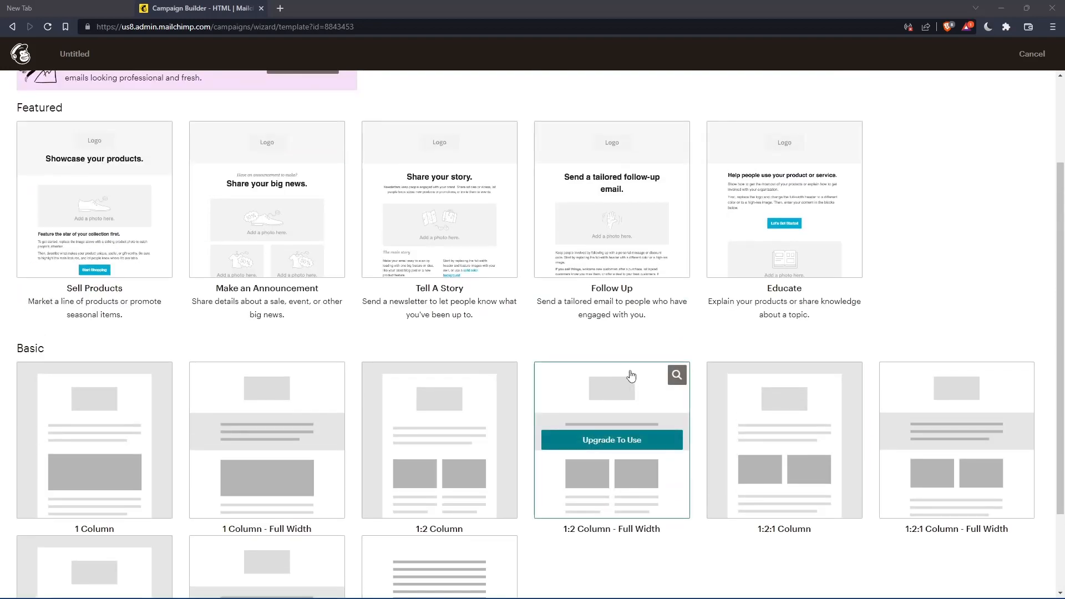
pyautogui.moveTo(83, 275)
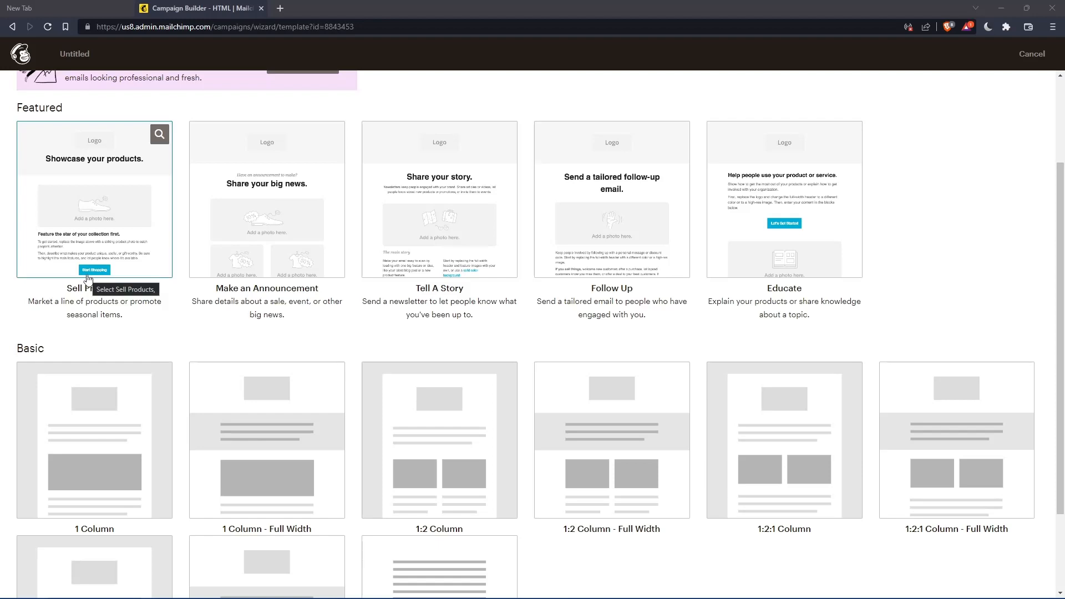
pyautogui.moveTo(300, 324)
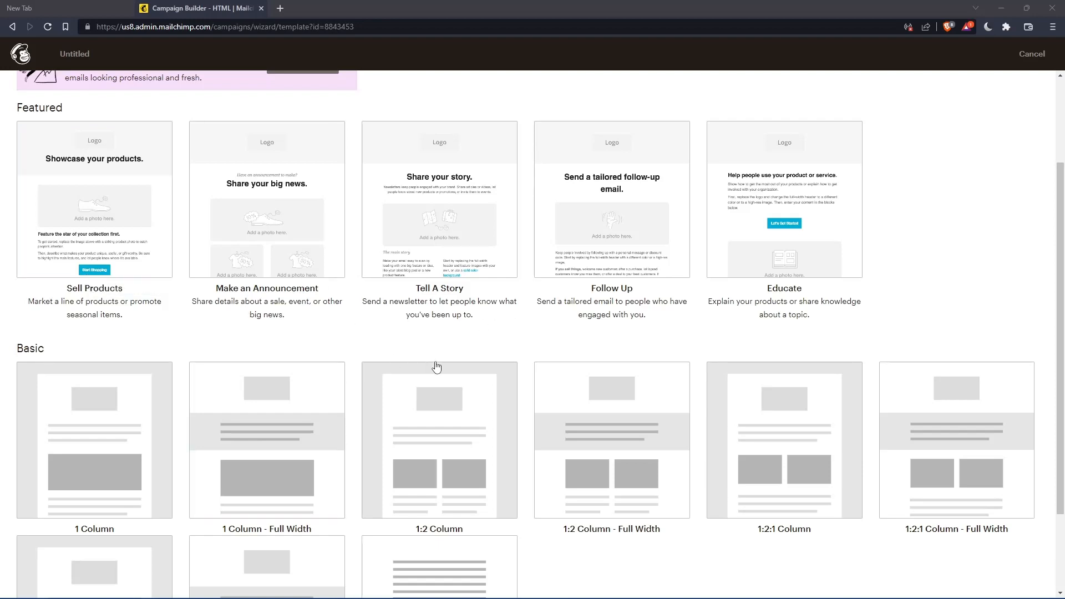
pyautogui.moveTo(438, 440)
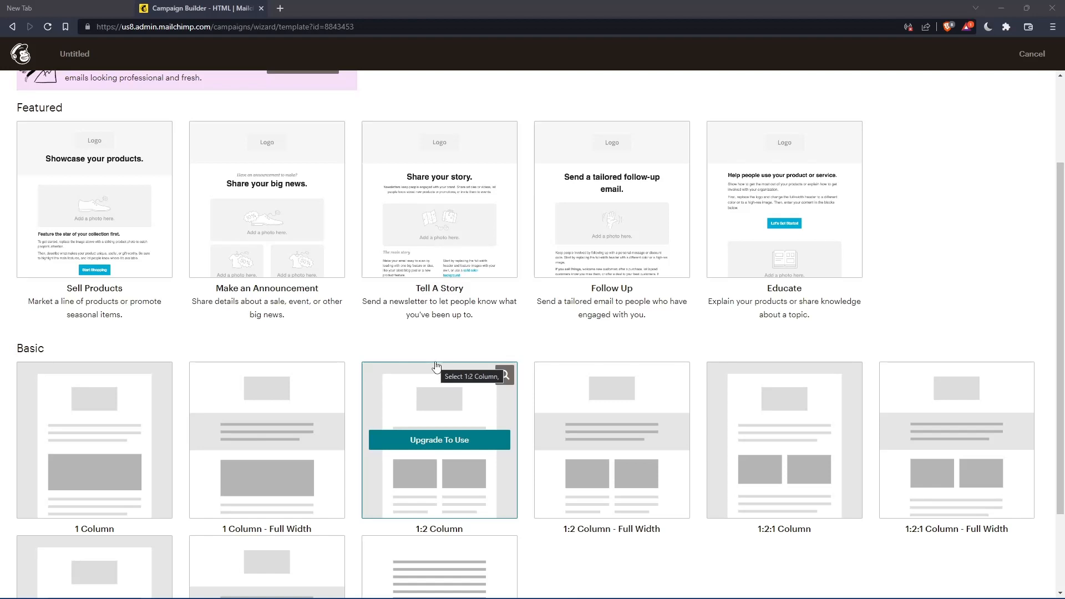